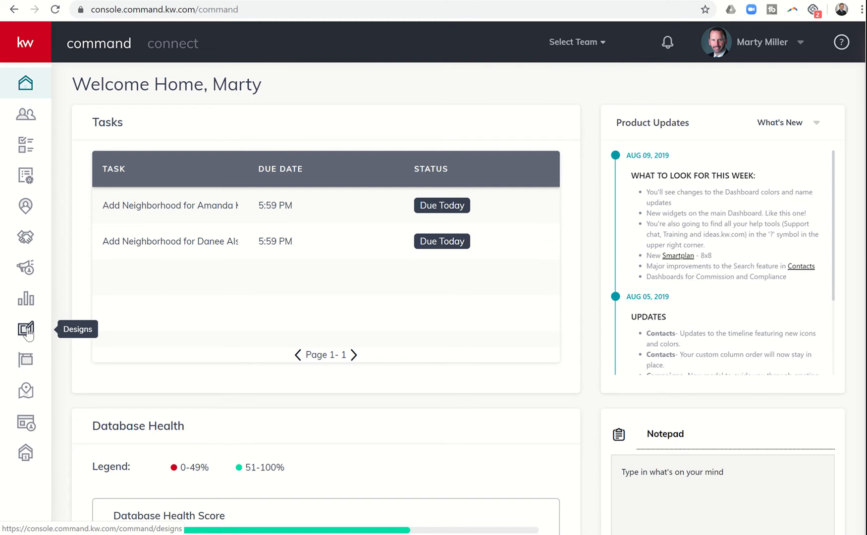
Start a new content template from Designs with Print as the template type.
left_click(26, 329)
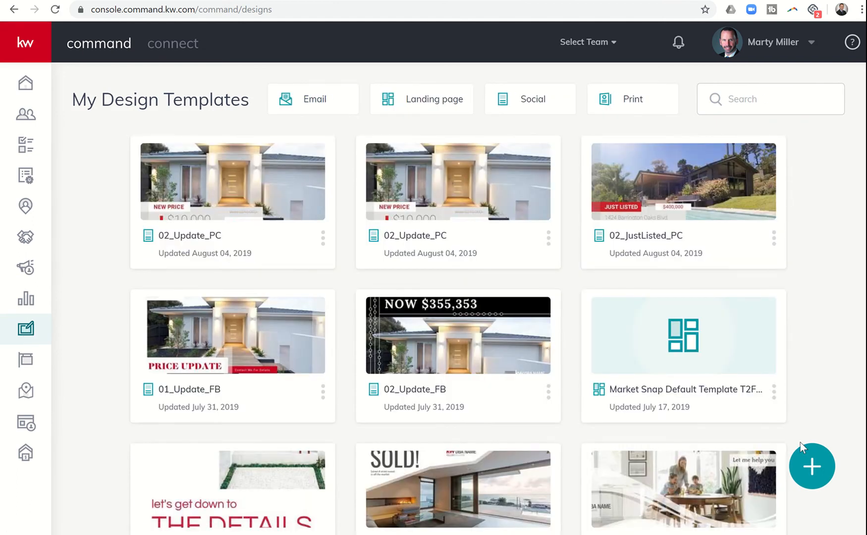
left_click(812, 466)
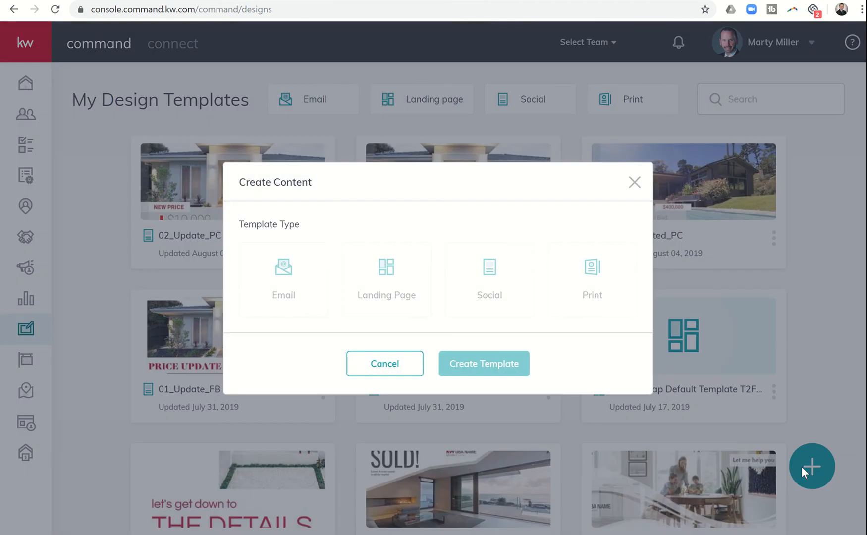
left_click(591, 279)
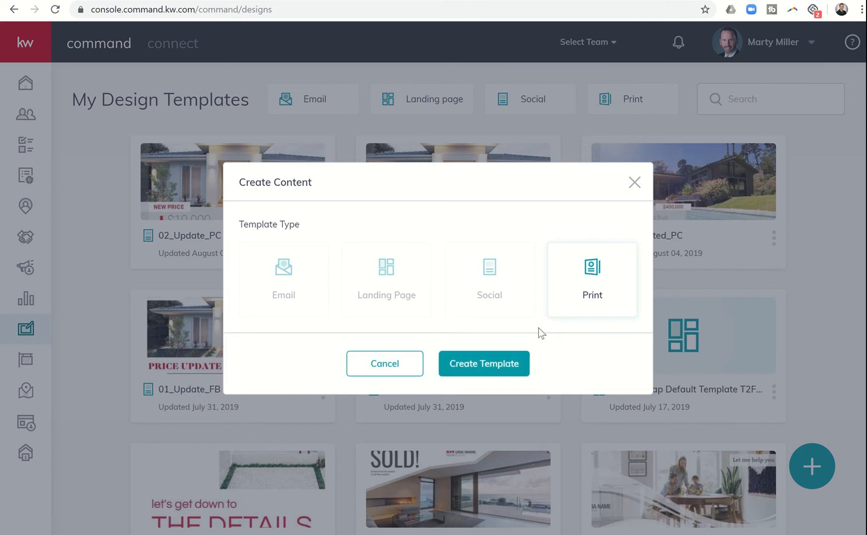
Create the print template and skip attaching a listing.
left_click(483, 364)
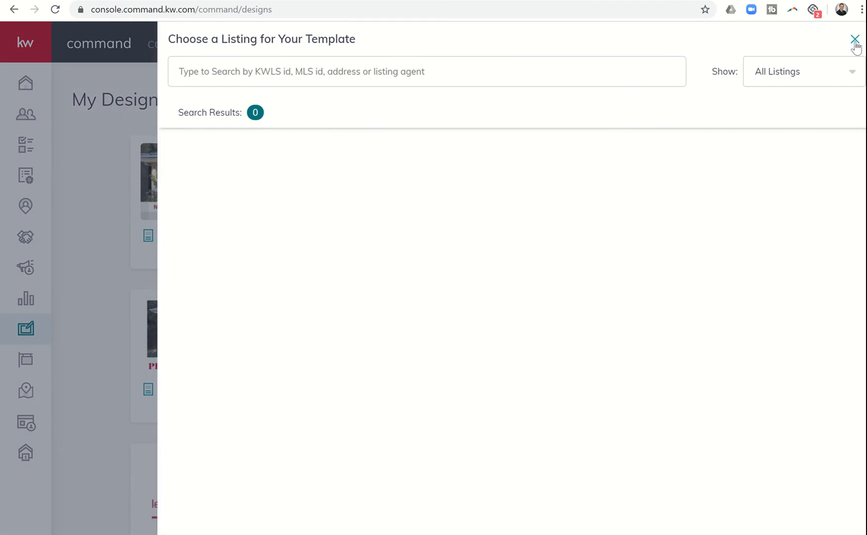
left_click(854, 38)
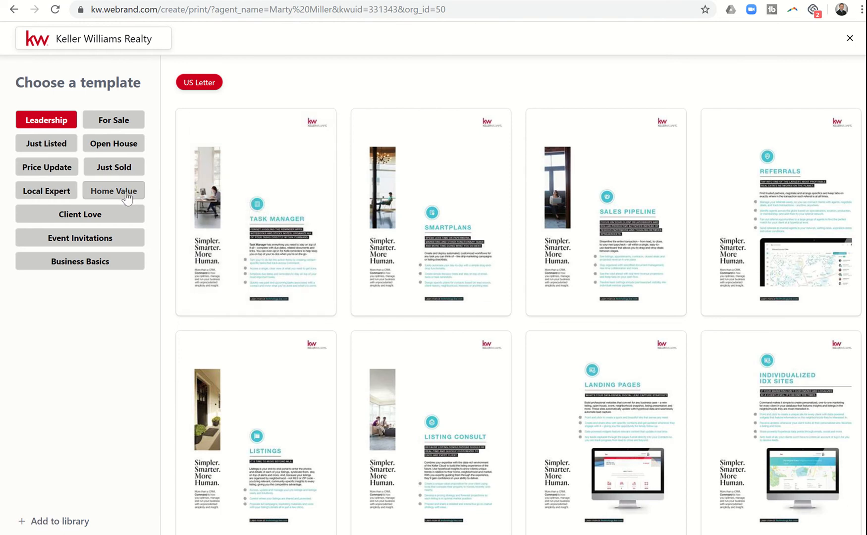
Show the Home Value category of print templates.
left_click(113, 190)
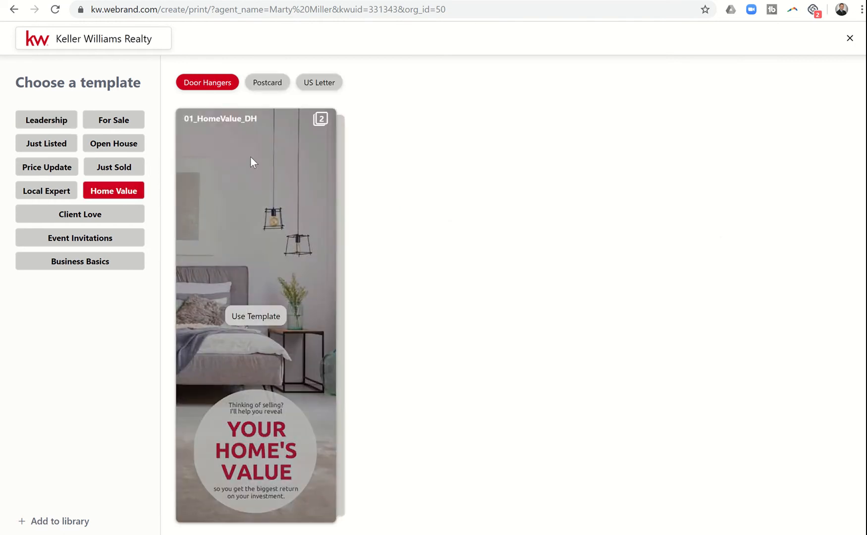
mouse_move(255, 315)
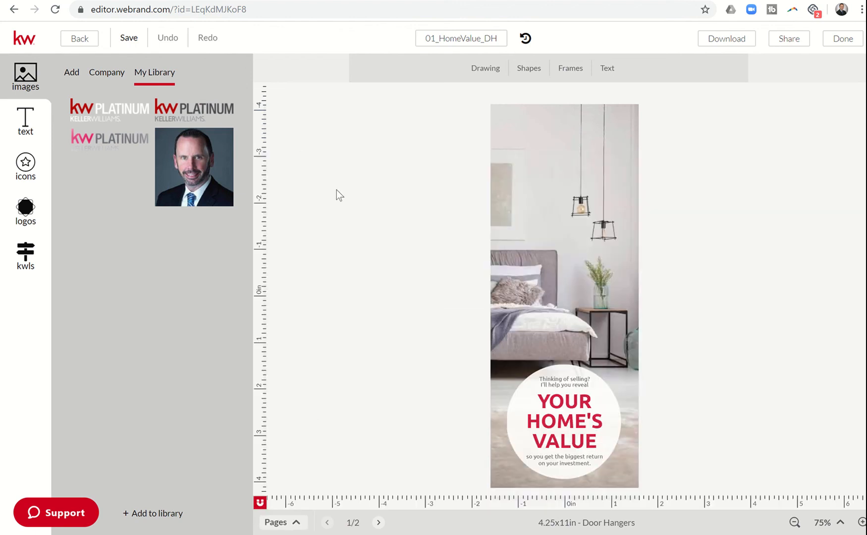
Go to page 2/2 of the door hanger and select the placeholder bio paragraph.
left_click(564, 415)
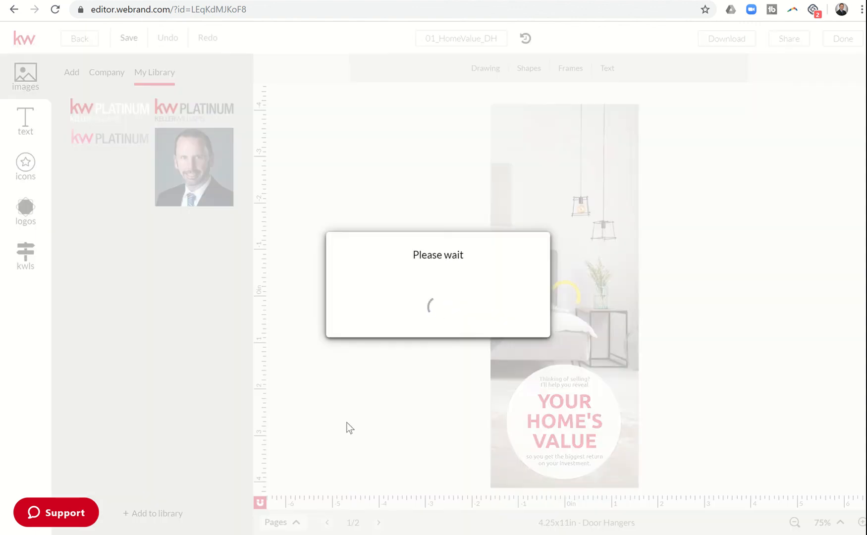
left_click(378, 522)
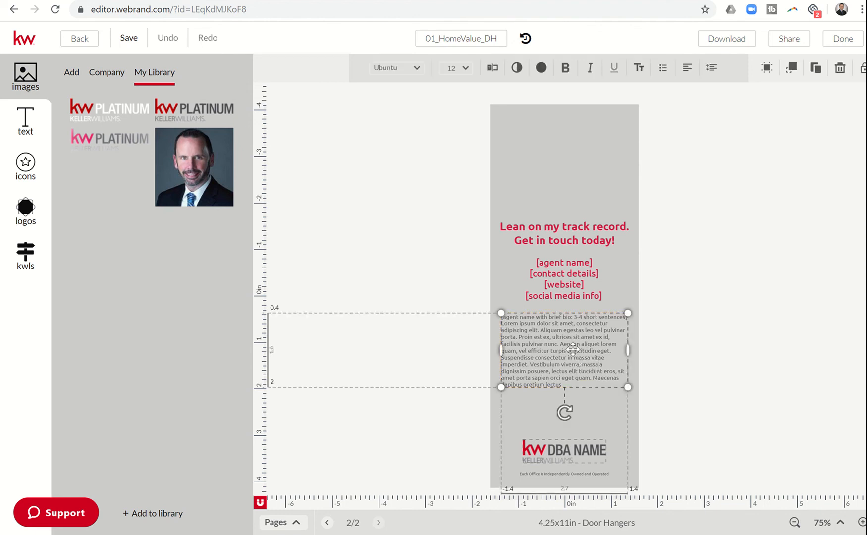
Search the kwls neighborhood snapshots for Fawnlake/Pine Lakes.
left_click(25, 254)
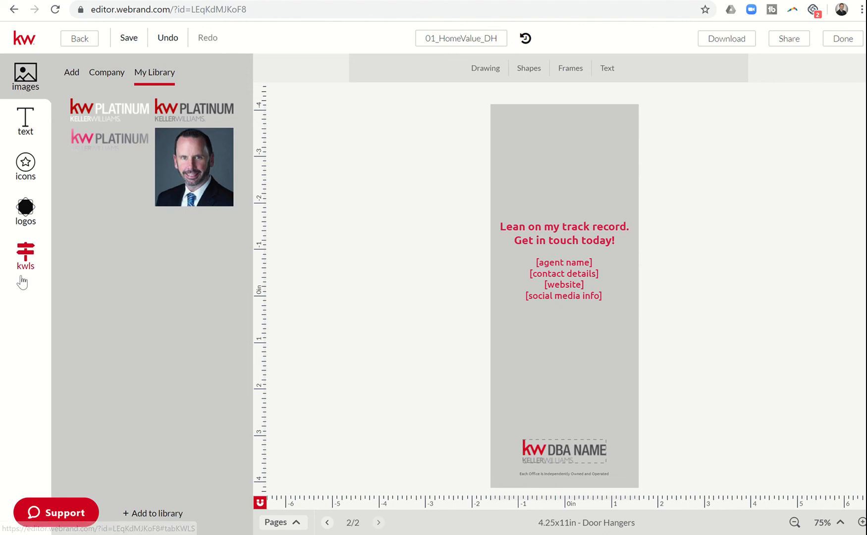
mouse_move(25, 250)
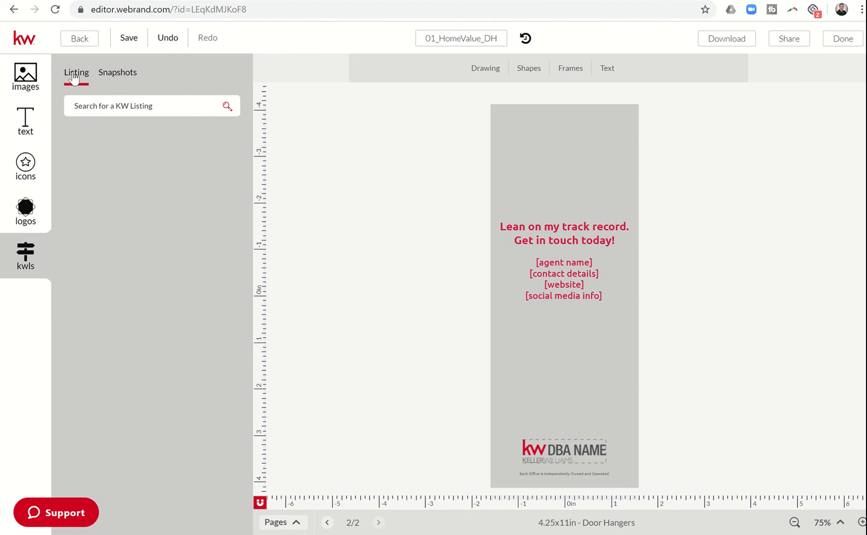
left_click(118, 73)
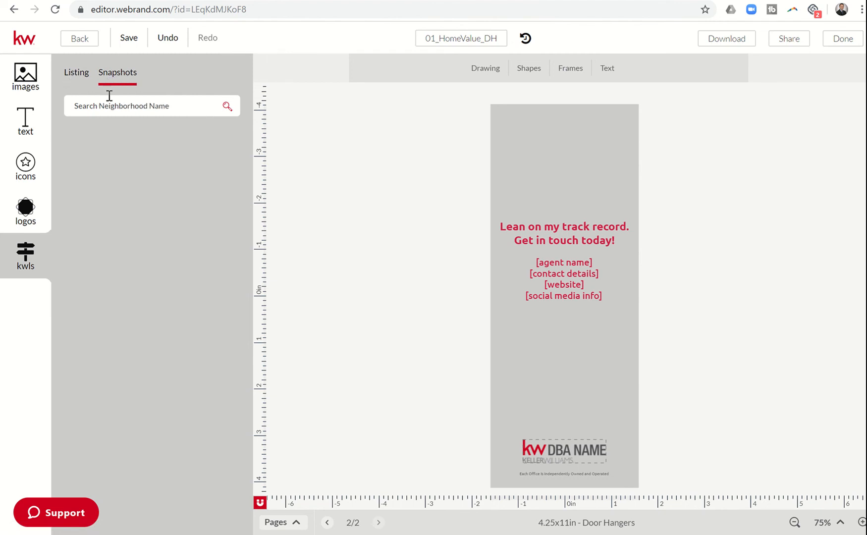
type("Fawnlake /")
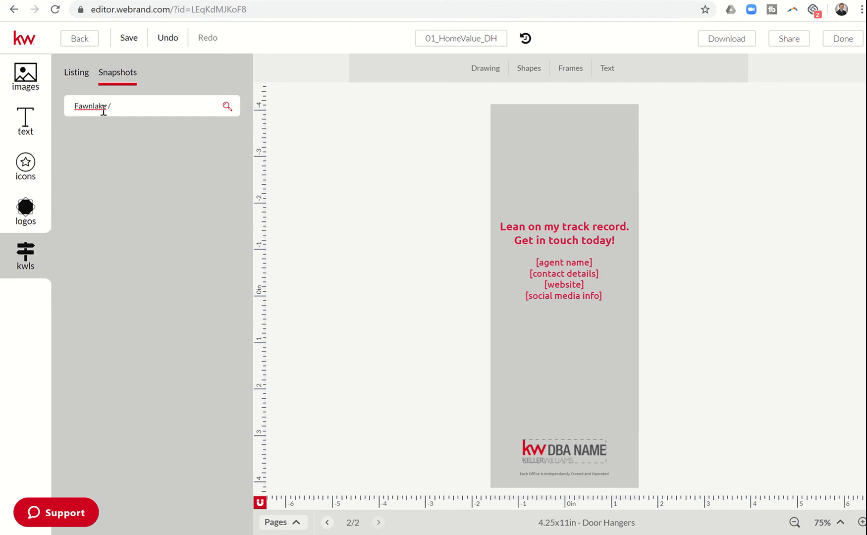
type("Pine Lakes")
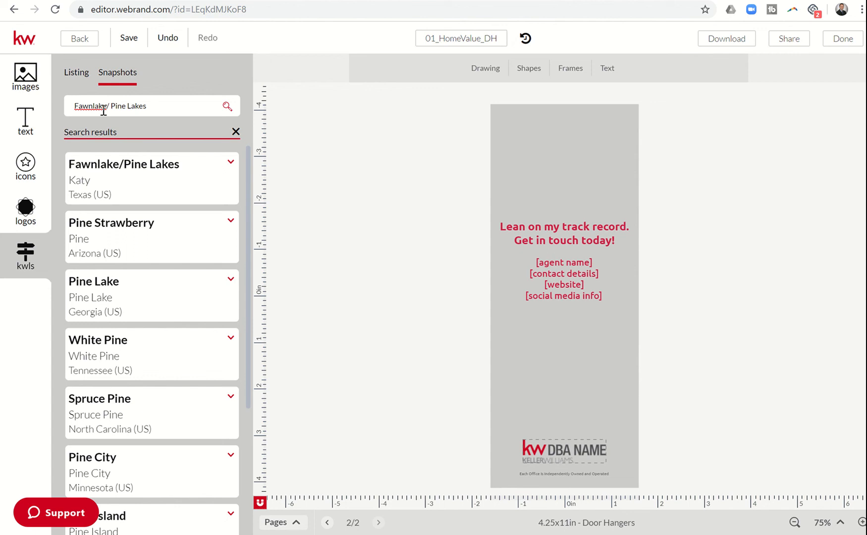
mouse_move(112, 181)
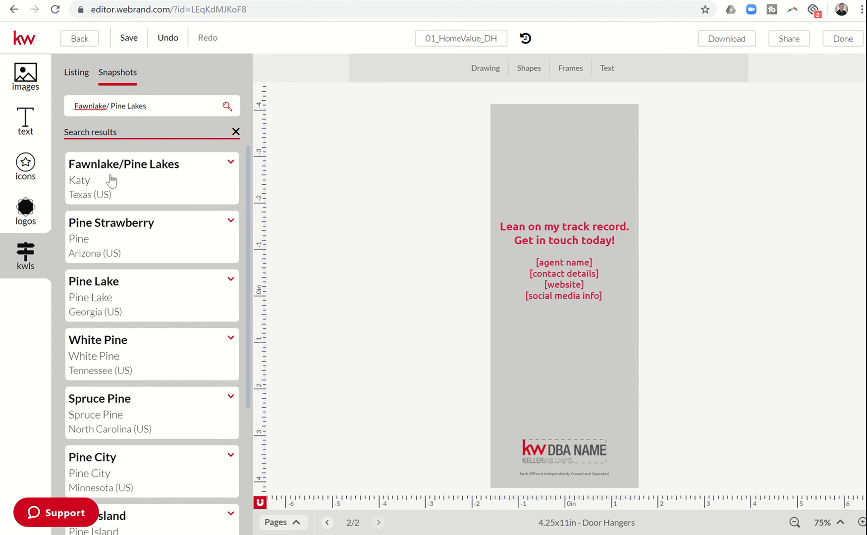
Expand the Fawnlake/Pine Lakes snapshot result and place it above the Keller Williams logo.
left_click(232, 164)
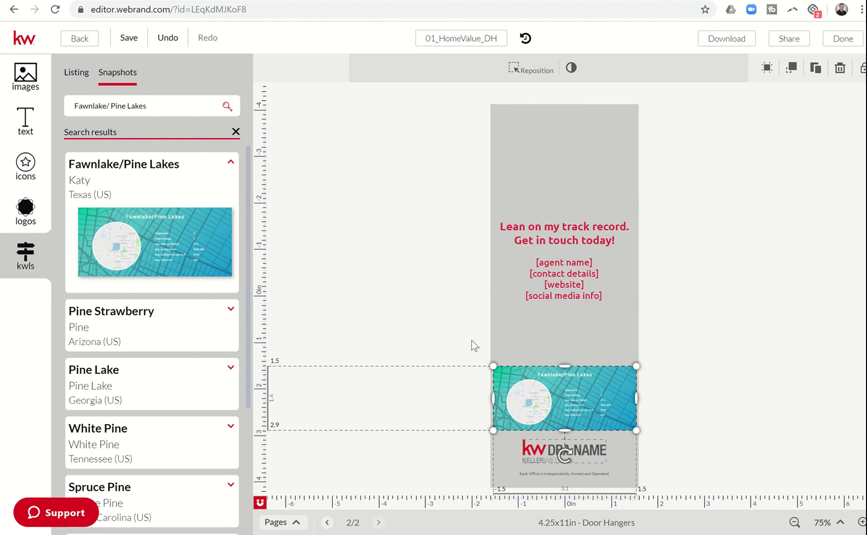
mouse_move(698, 363)
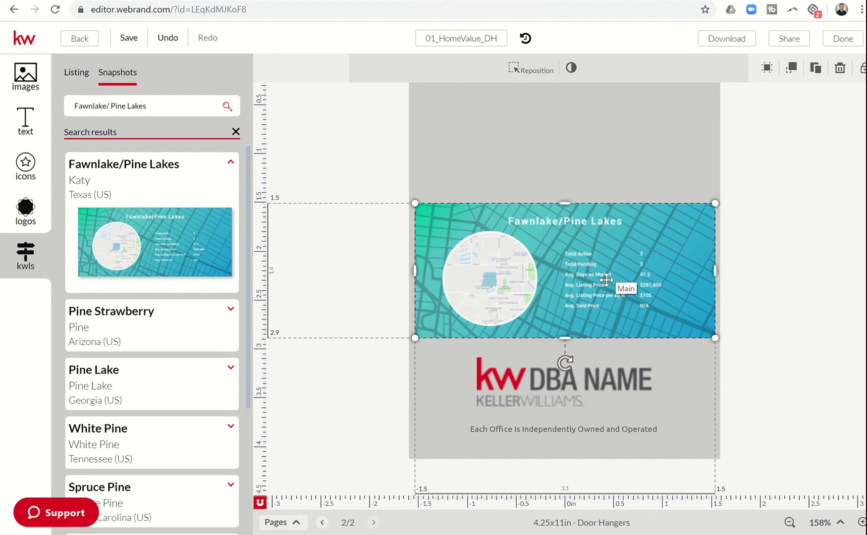
mouse_move(631, 316)
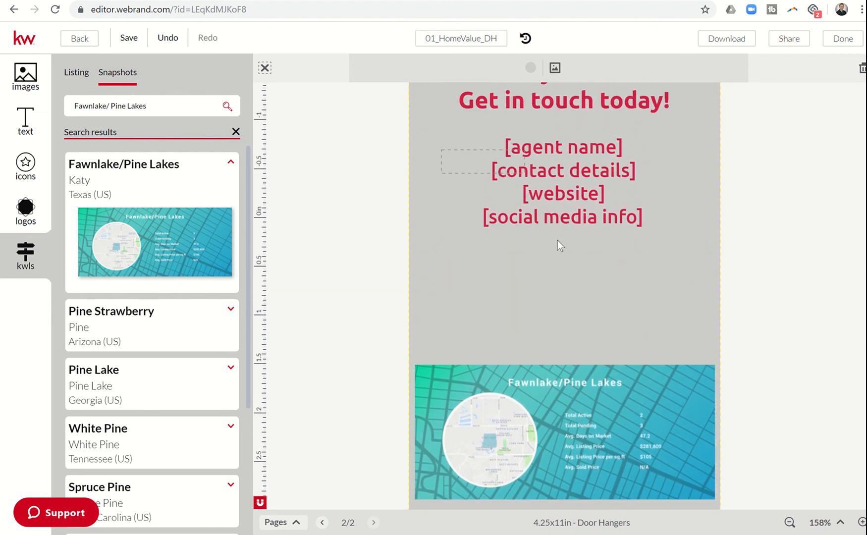
mouse_move(571, 319)
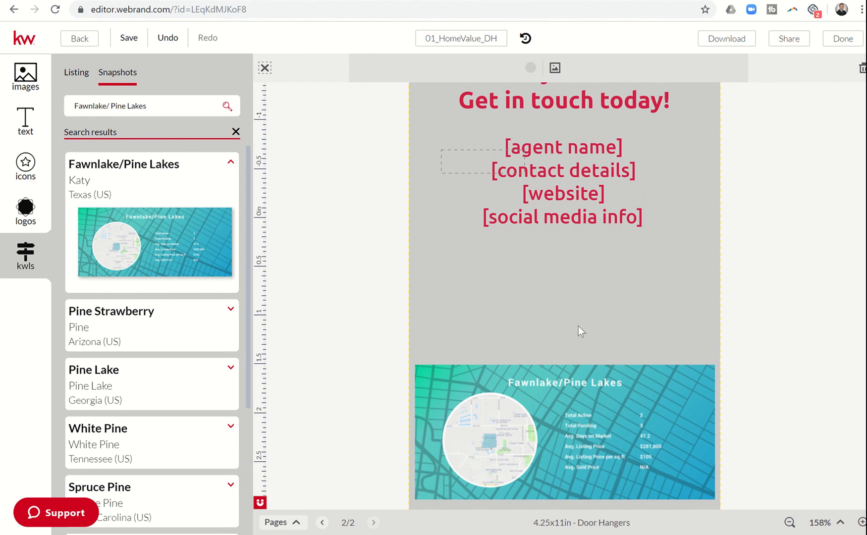
mouse_move(585, 339)
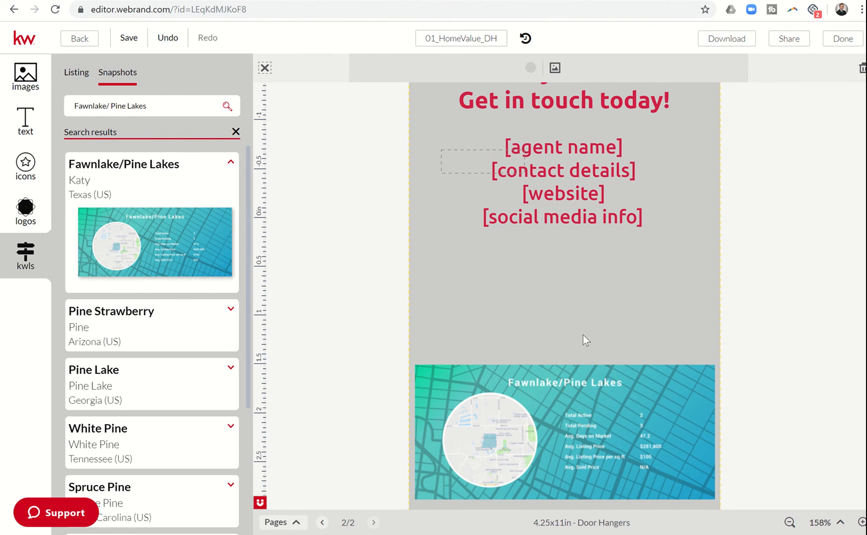
scroll("down", 3)
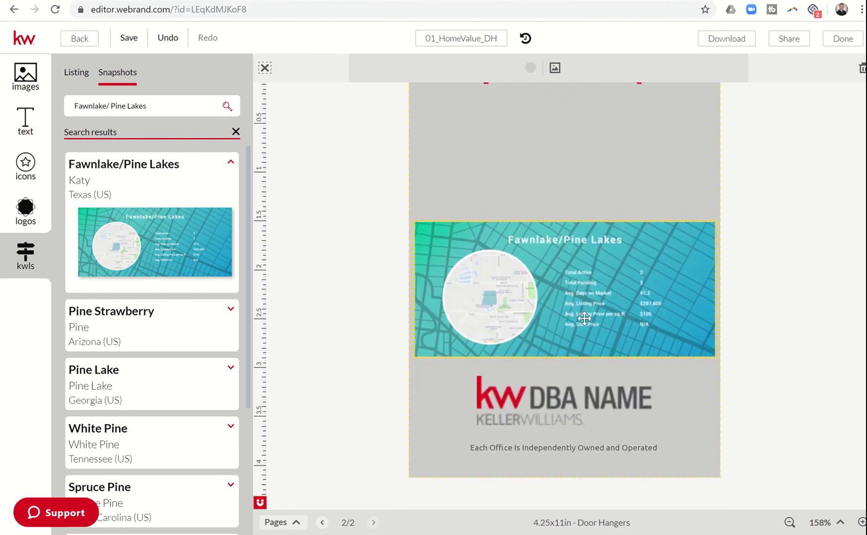
mouse_move(600, 315)
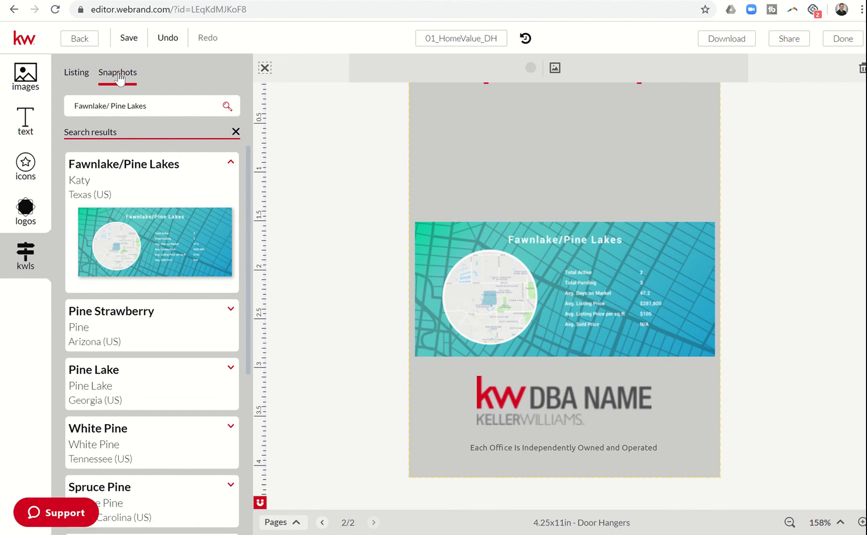
mouse_move(163, 260)
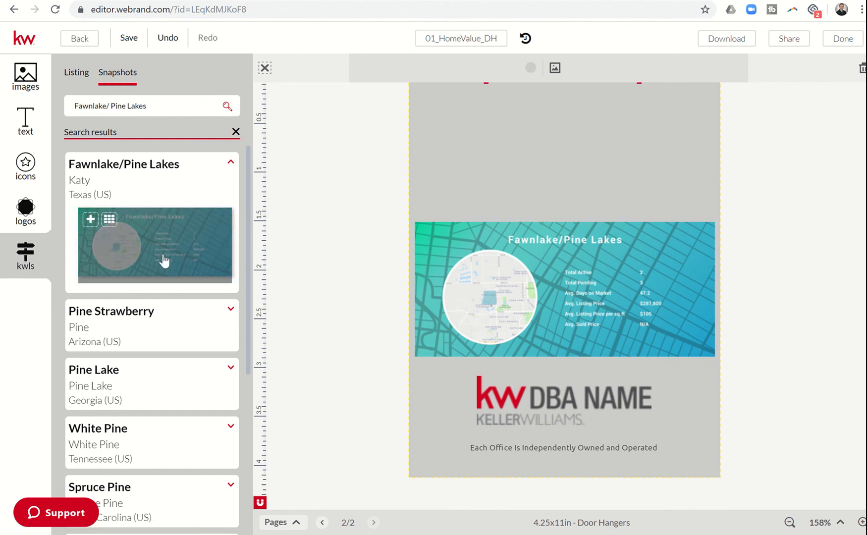
mouse_move(186, 217)
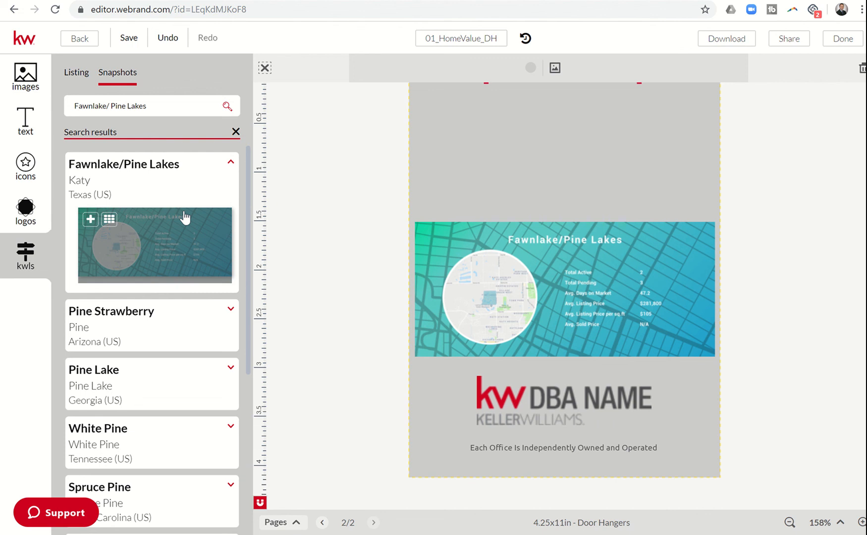
mouse_move(167, 228)
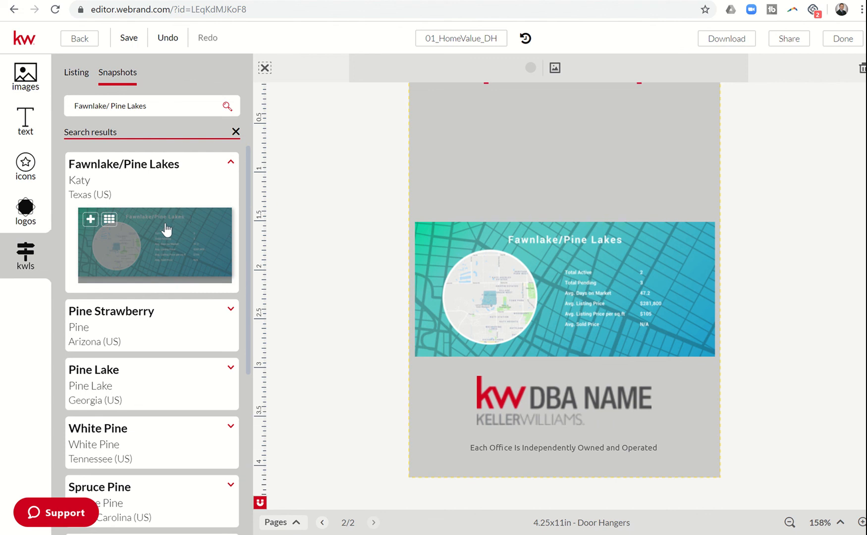
mouse_move(338, 315)
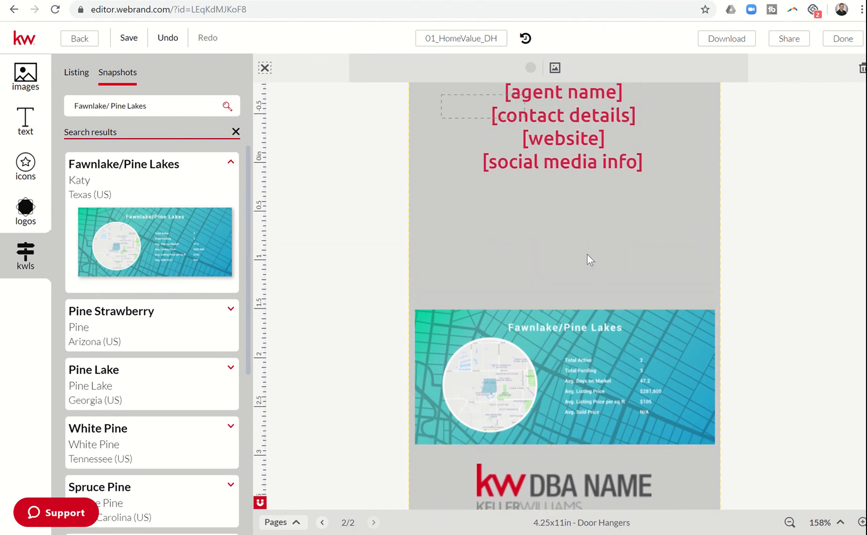
scroll("down", 3)
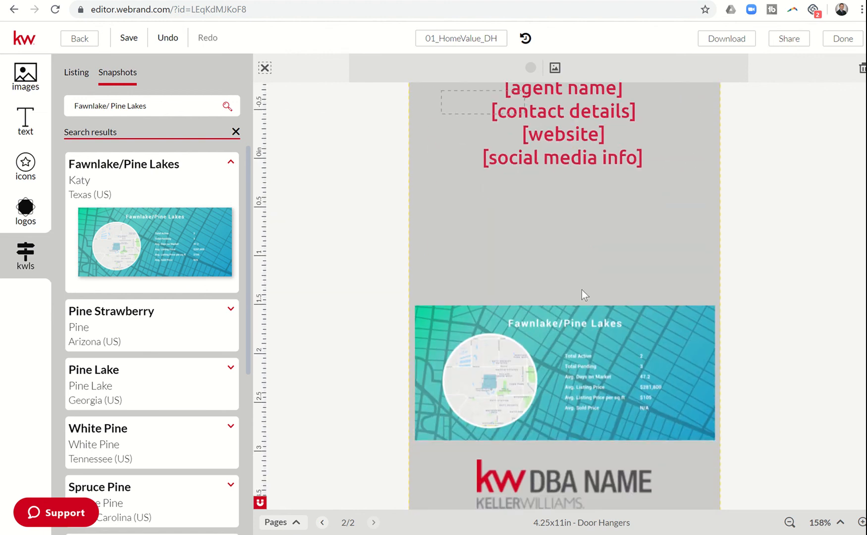
left_click(564, 373)
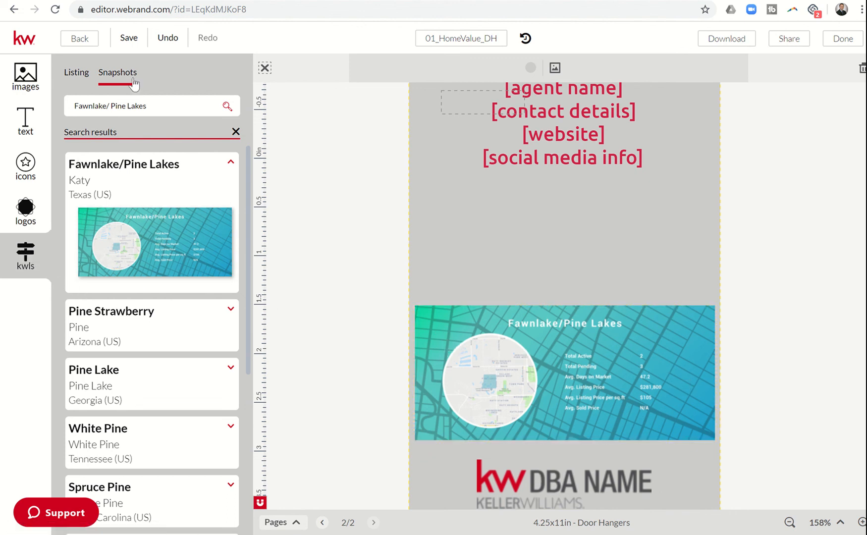
mouse_move(124, 80)
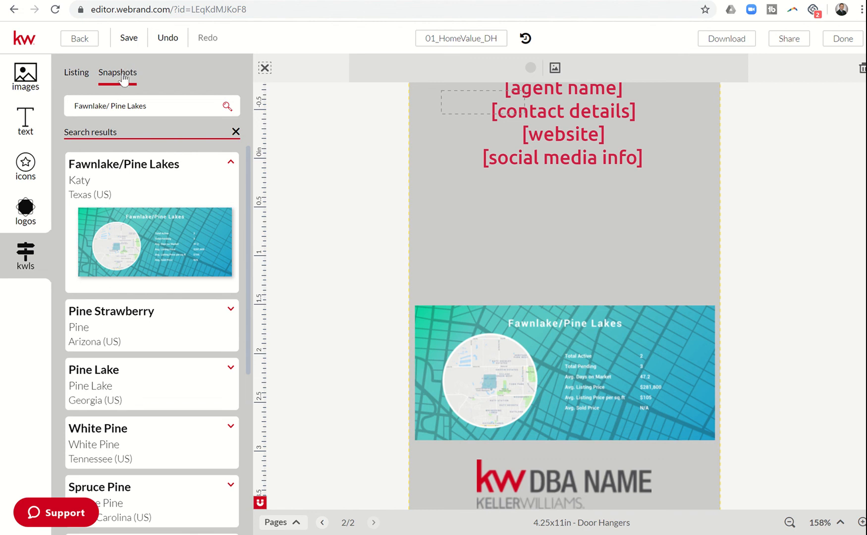